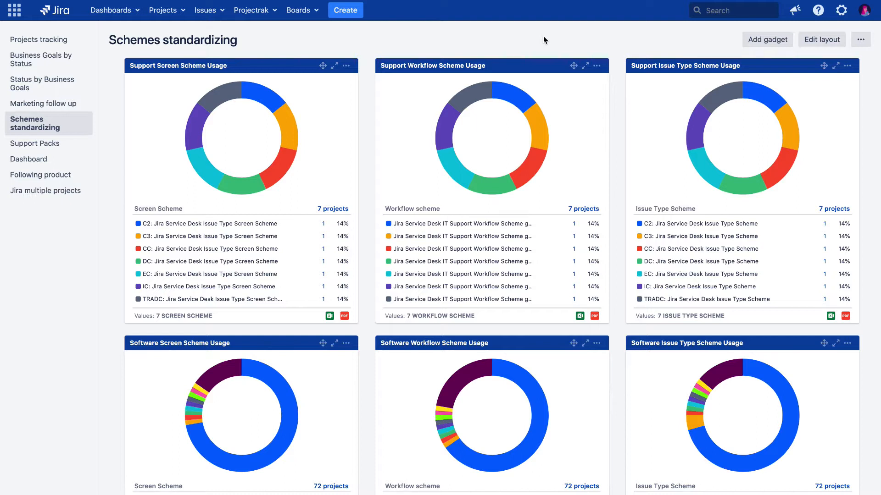
mouse_move(532, 43)
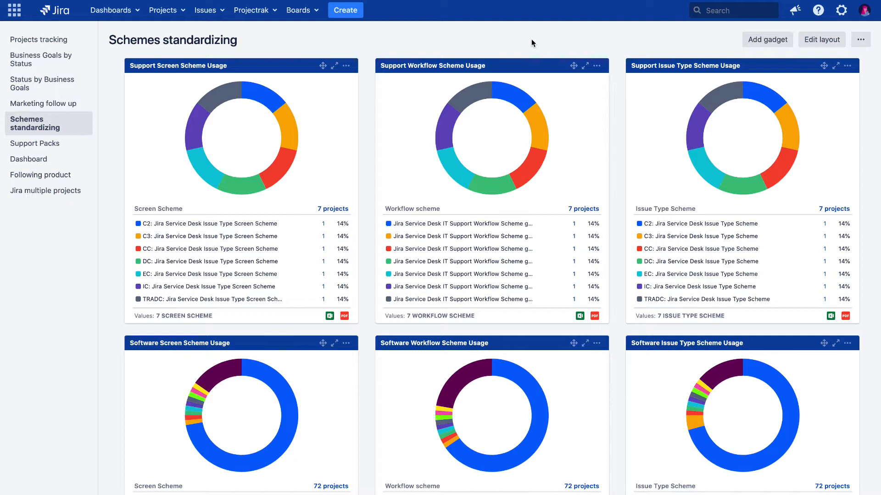
Step: Open the Projectrak menu from the top navigation bar
click(252, 10)
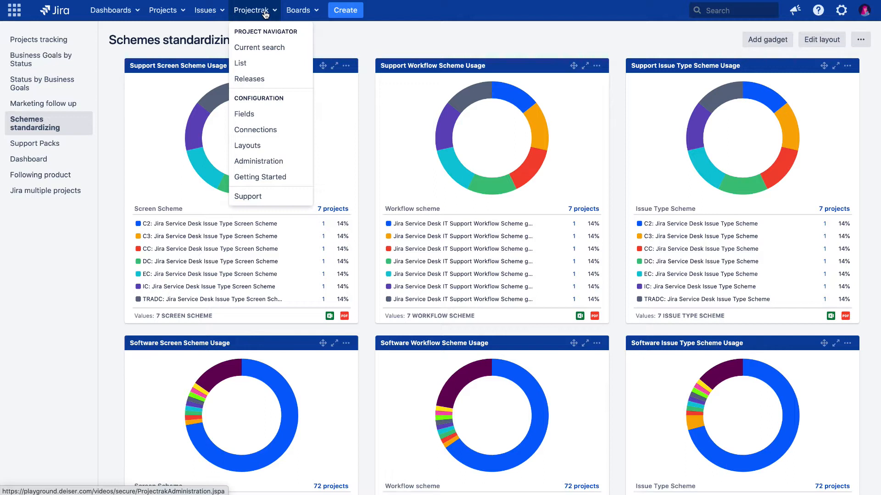
mouse_move(259, 47)
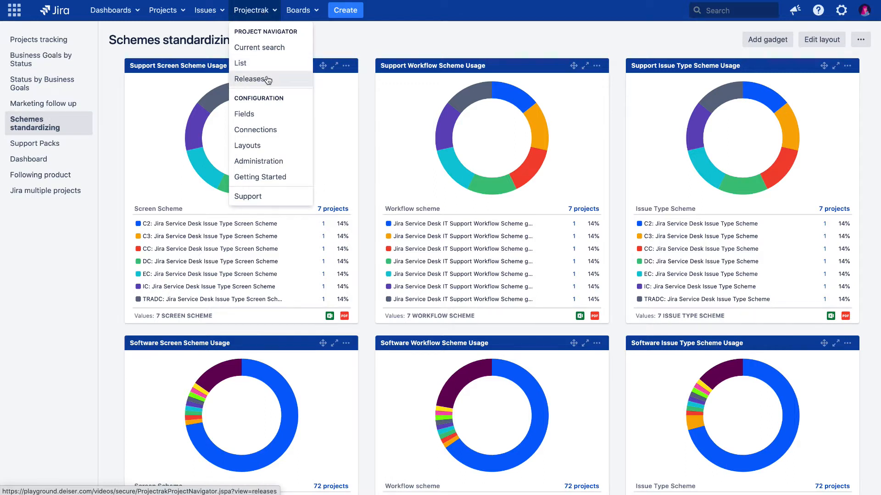
mouse_move(241, 63)
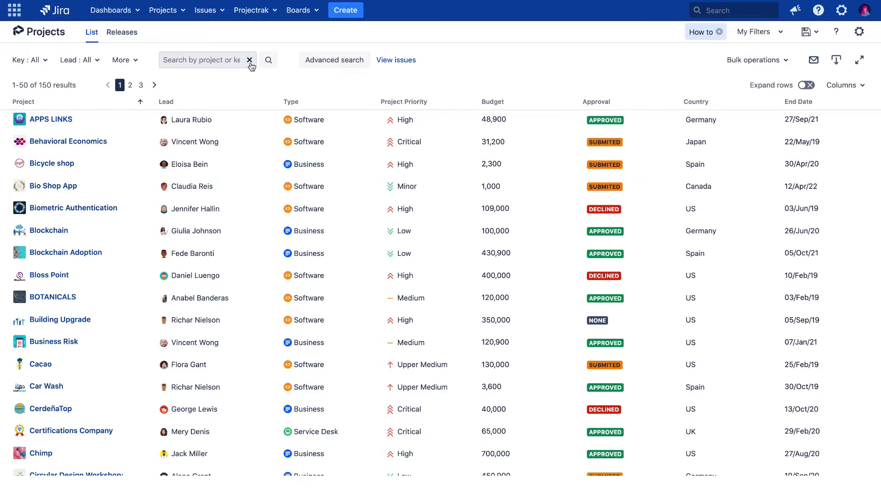
mouse_move(755, 60)
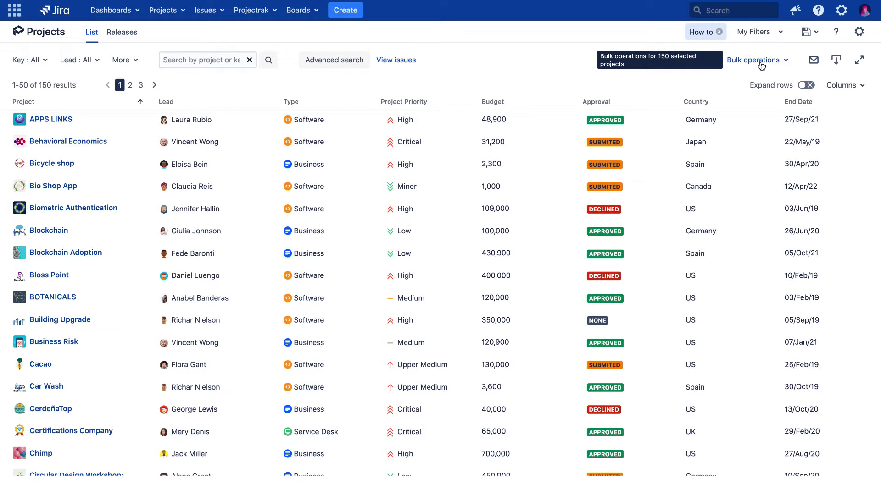
Step: Open the Bulk operations dropdown for all 150 listed projects
click(755, 60)
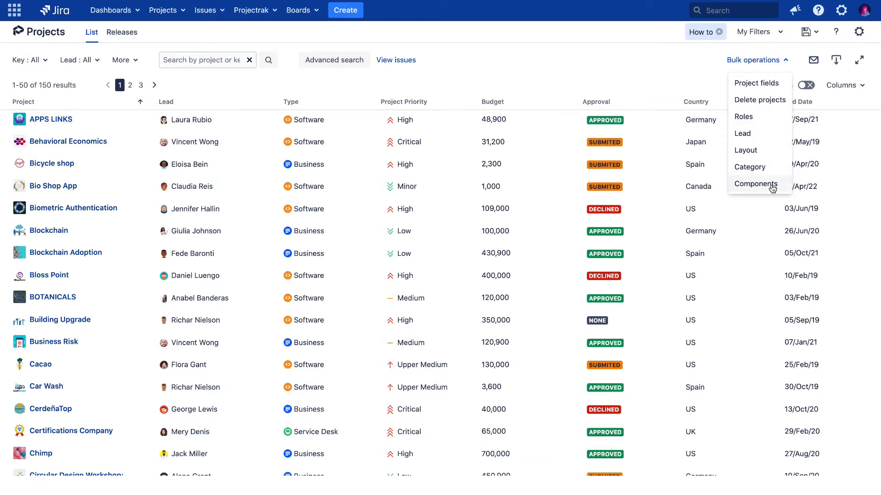
Step: Choose the Components bulk operation and select Remove, keeping specific-component selection
click(755, 185)
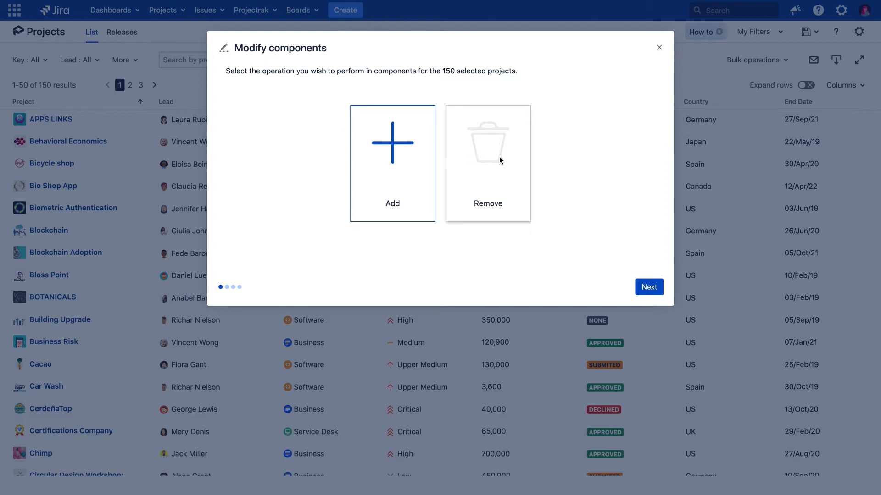
click(488, 163)
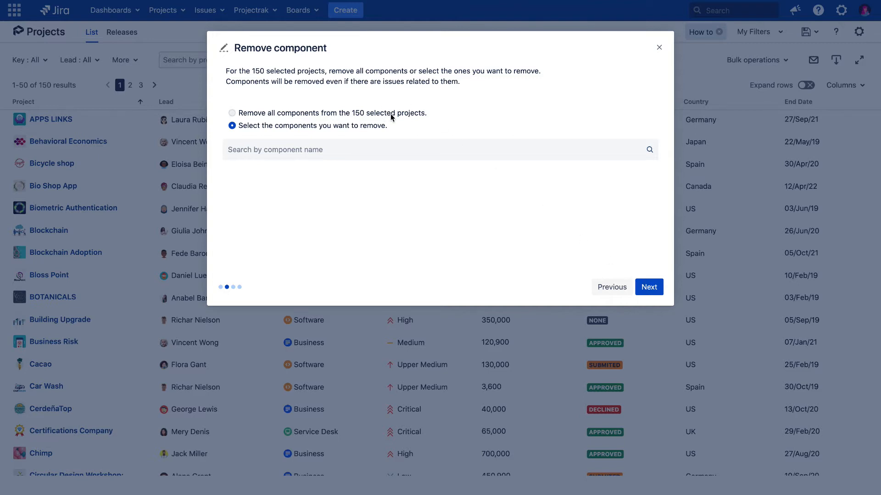
mouse_move(383, 132)
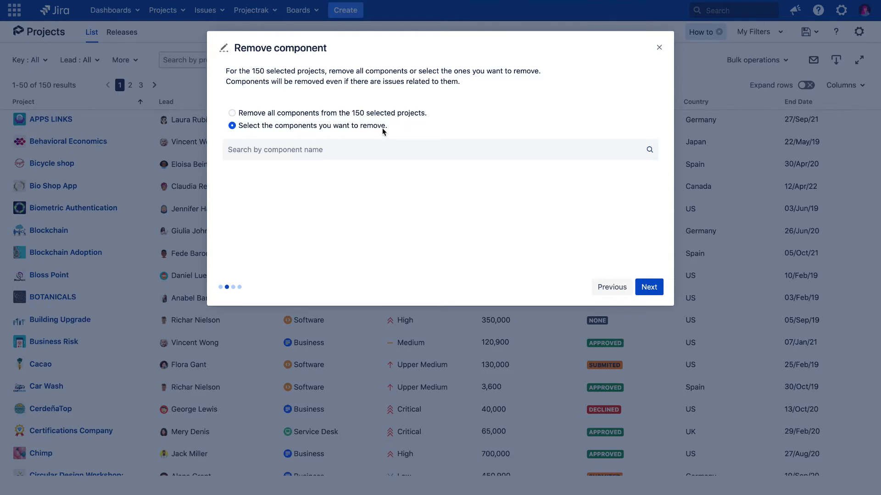
Step: Select Demo Component and devops, review removal, then step back to Add/Remove choice
click(438, 149)
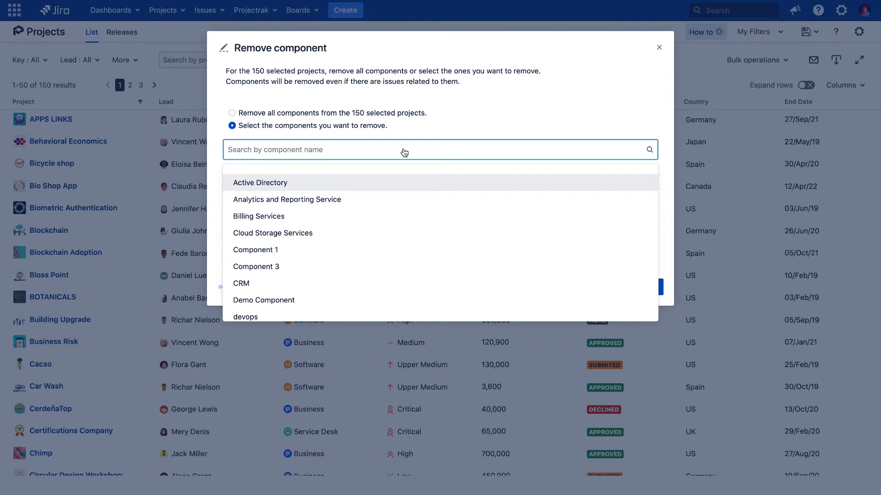
click(263, 300)
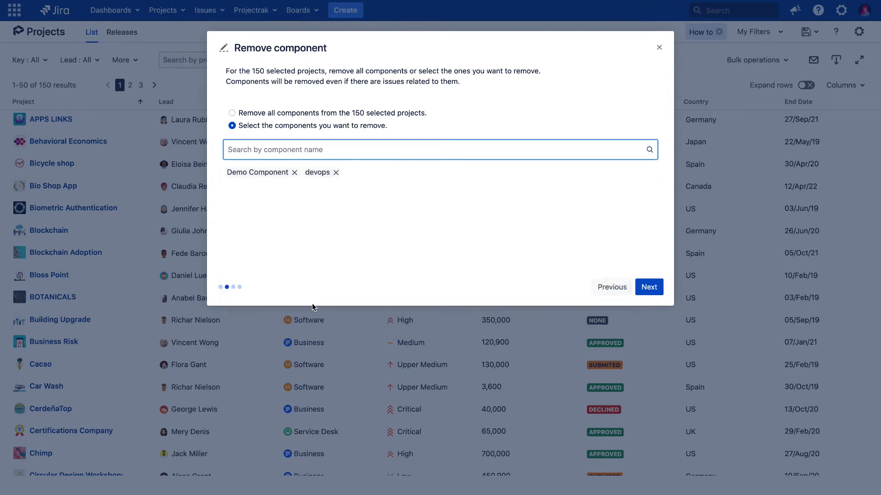
mouse_move(595, 267)
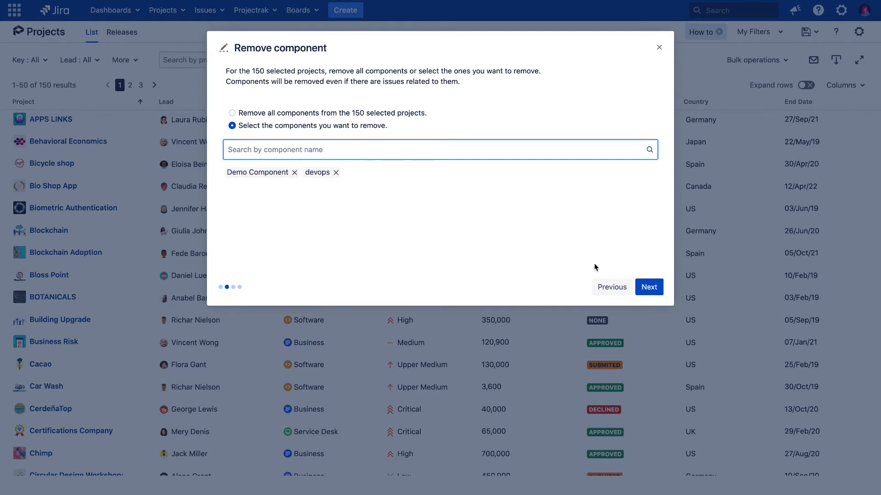
click(648, 287)
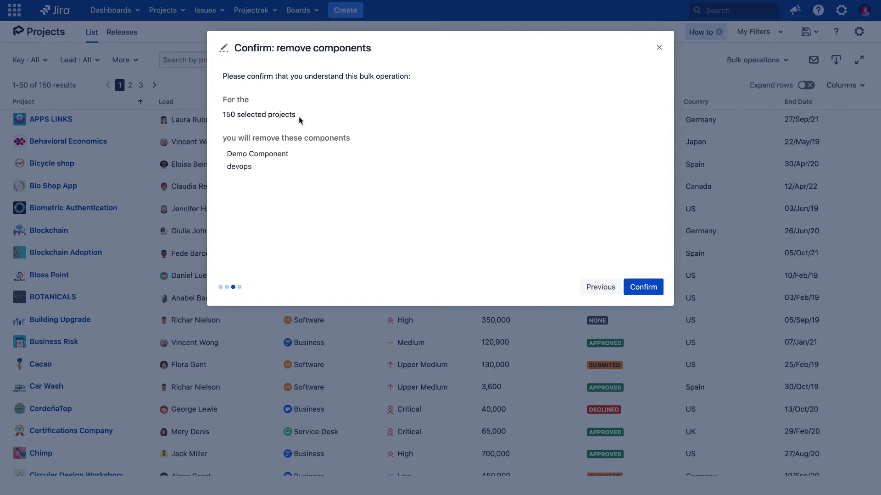
click(600, 287)
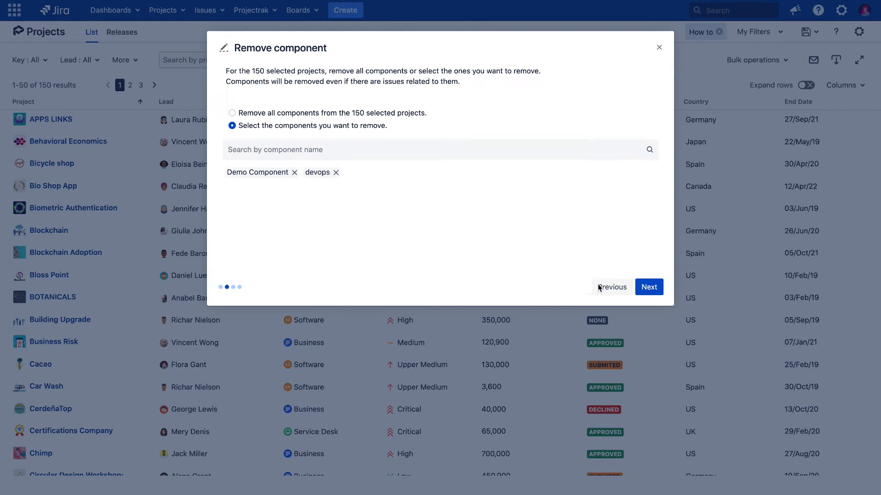
click(612, 287)
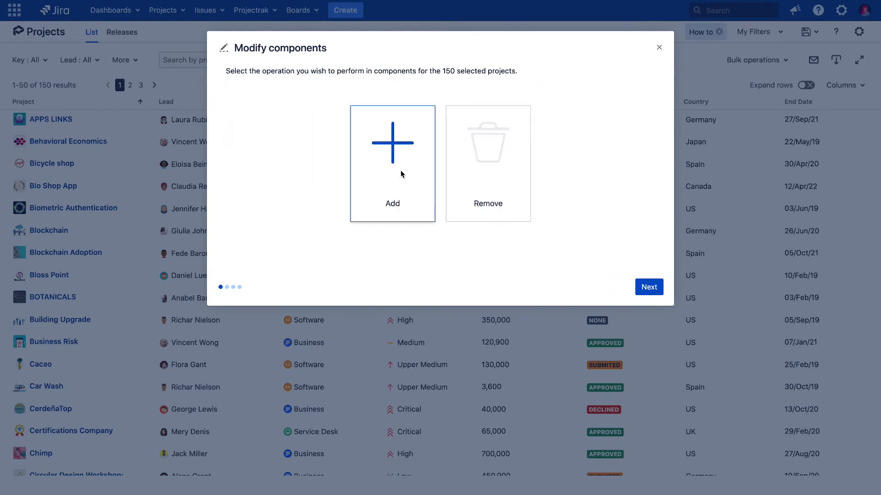
mouse_move(649, 290)
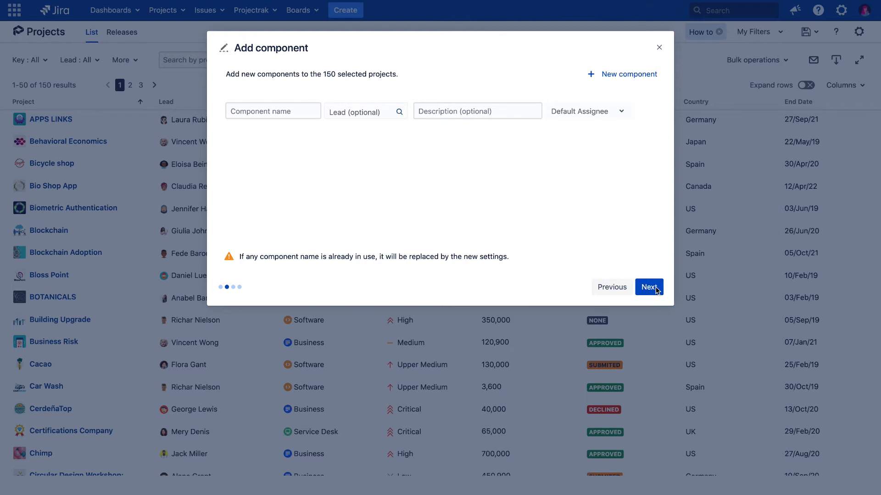
click(272, 110)
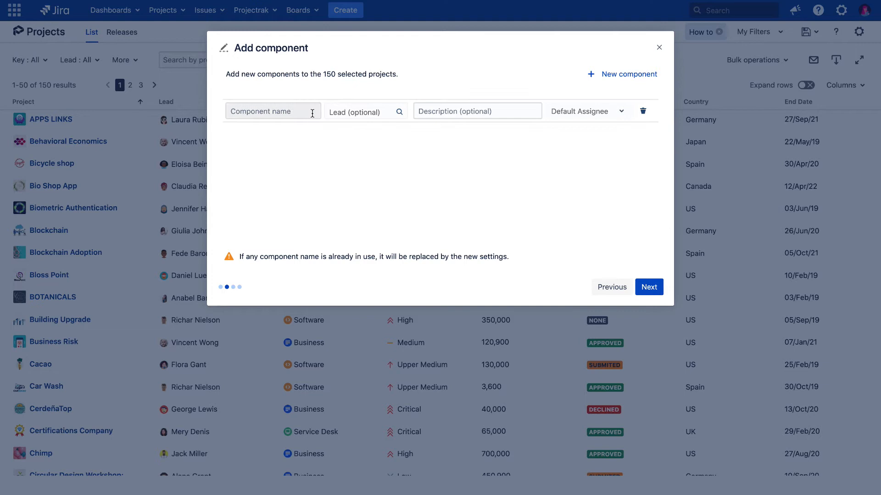
click(272, 110)
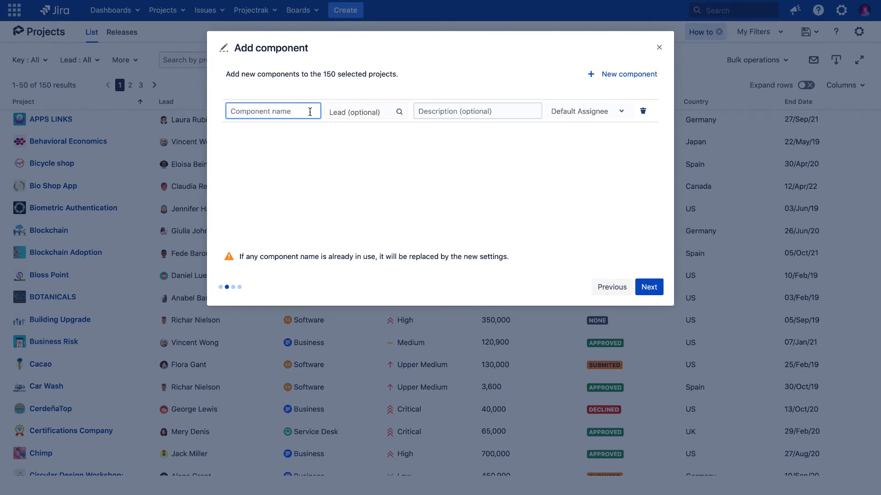
text(Intranet)
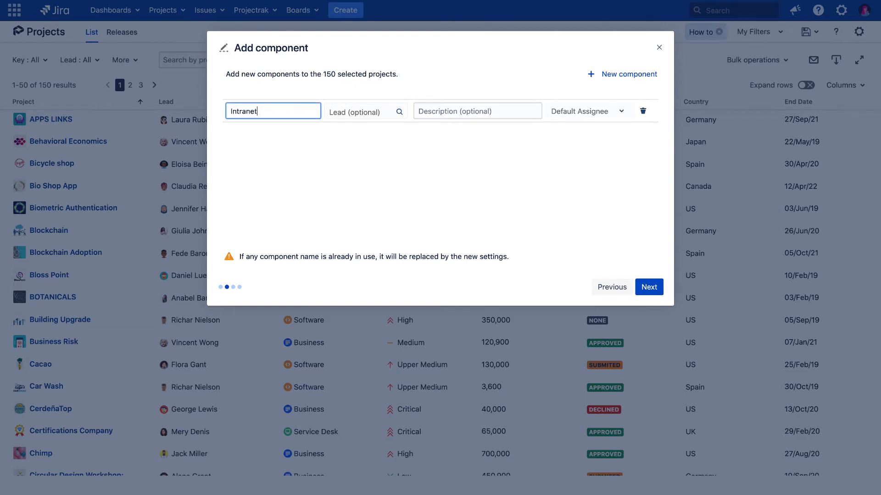
text(Laura Rubio)
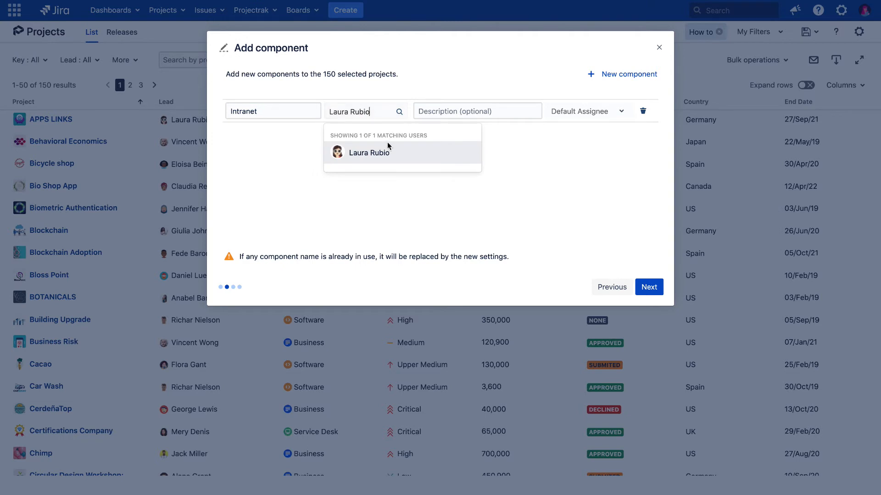
click(369, 152)
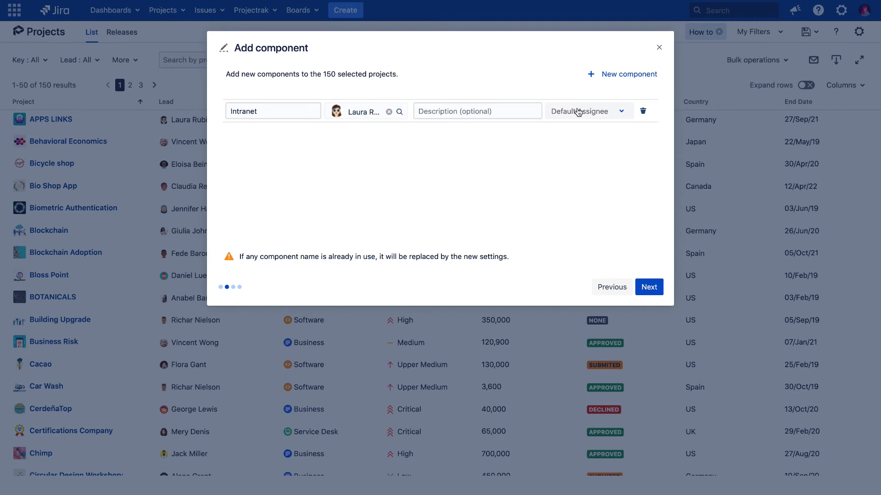
click(588, 111)
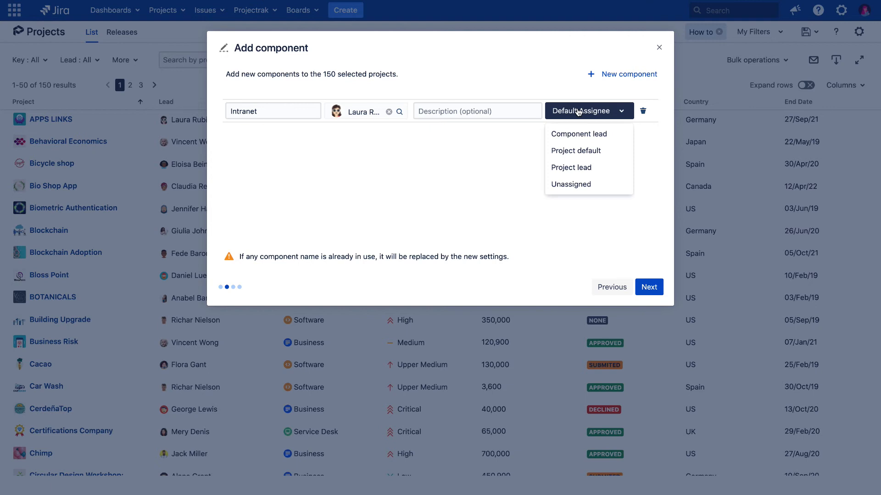
click(575, 150)
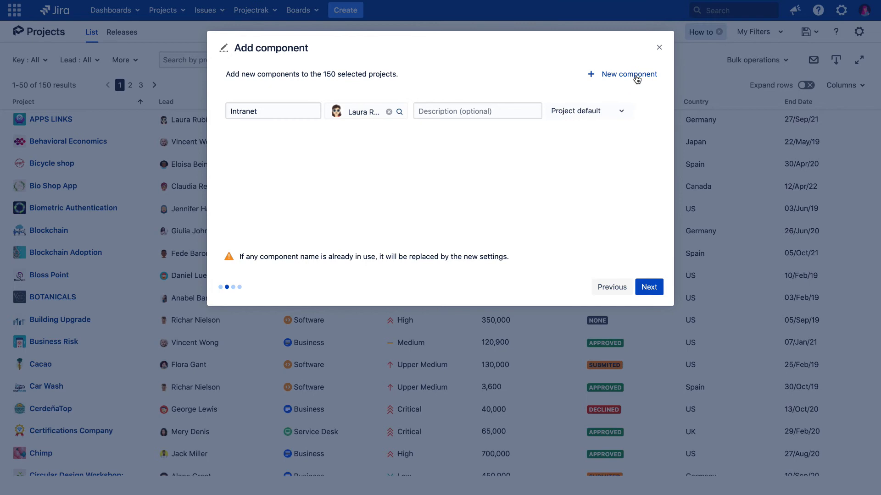
Step: Add component 'CRM' with a lead and Component lead as default assignee, then continue
click(627, 73)
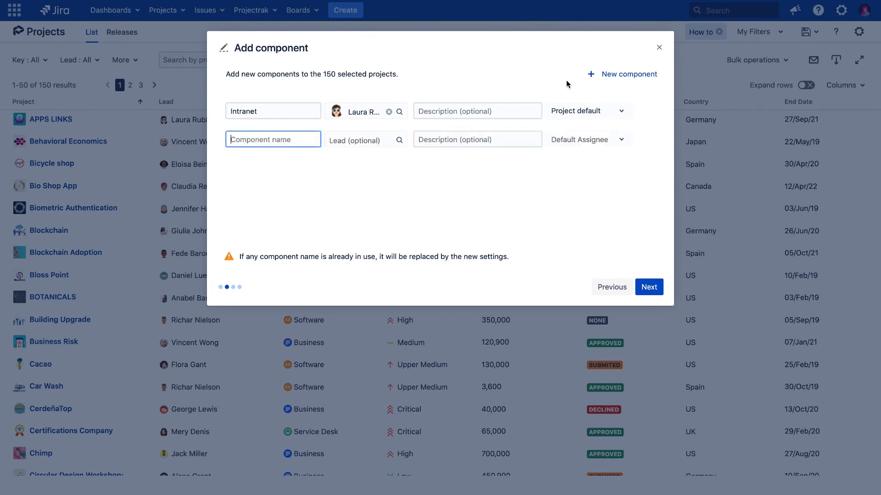
text(CRM)
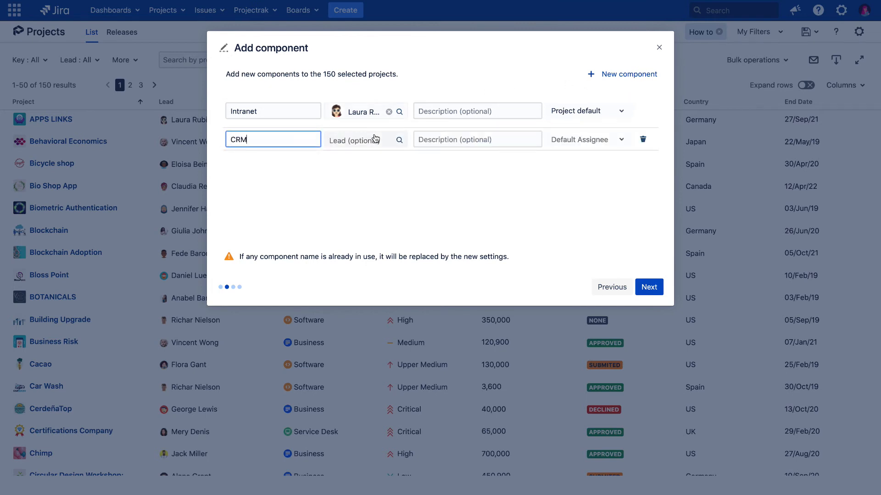
click(360, 140)
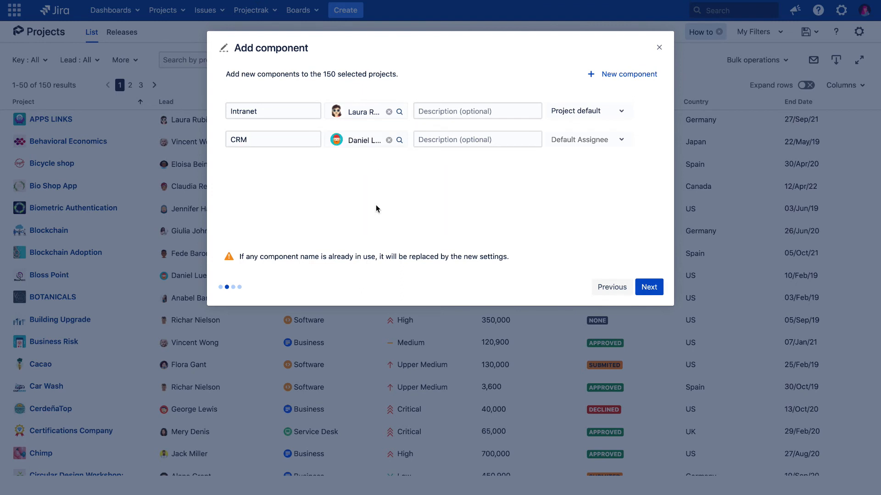
click(587, 139)
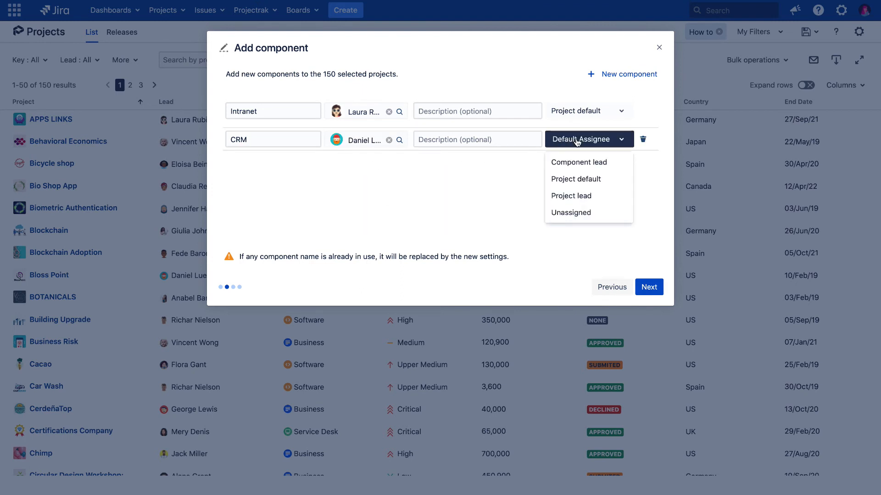
click(578, 163)
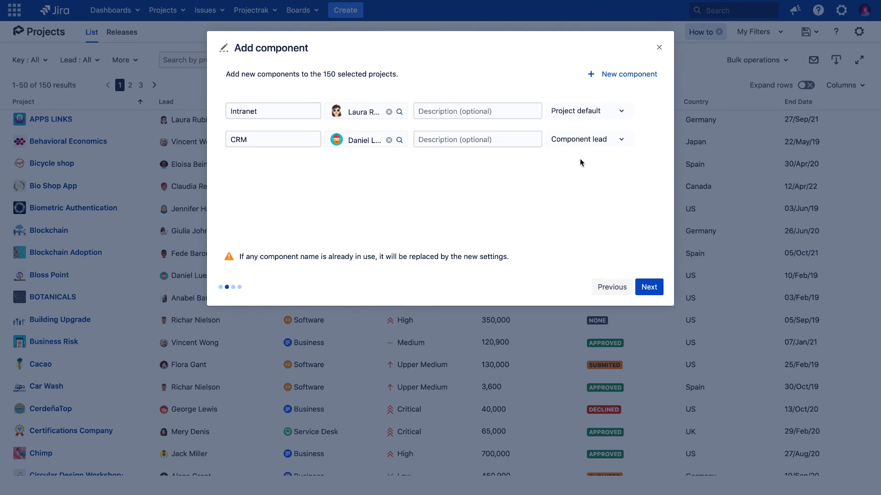
click(648, 287)
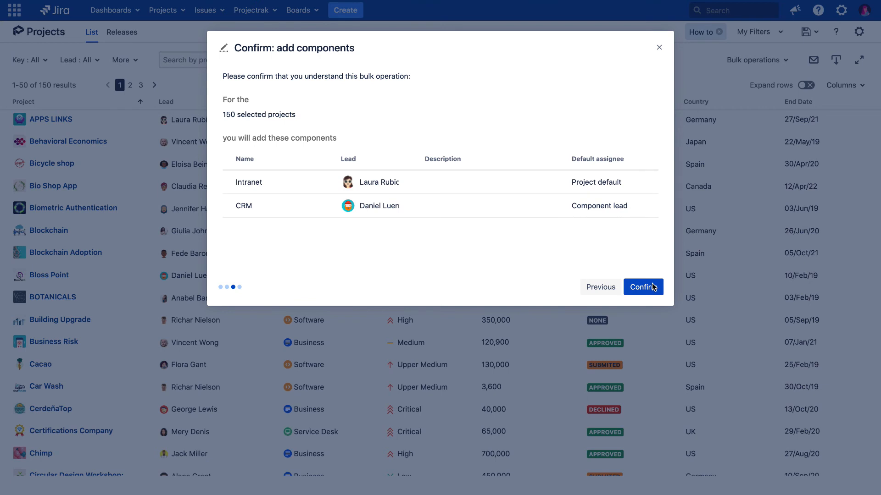
mouse_move(348, 207)
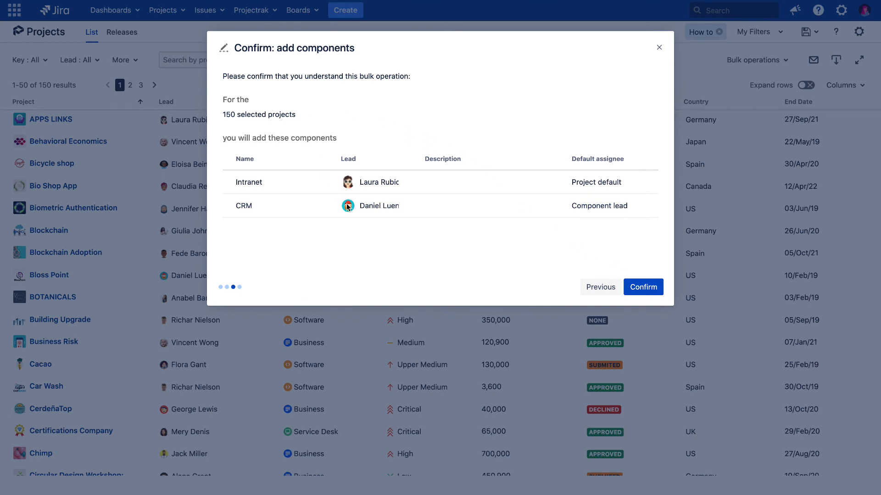
Step: Confirm the addition, review the modified projects list, and return to Project Navigator
click(642, 287)
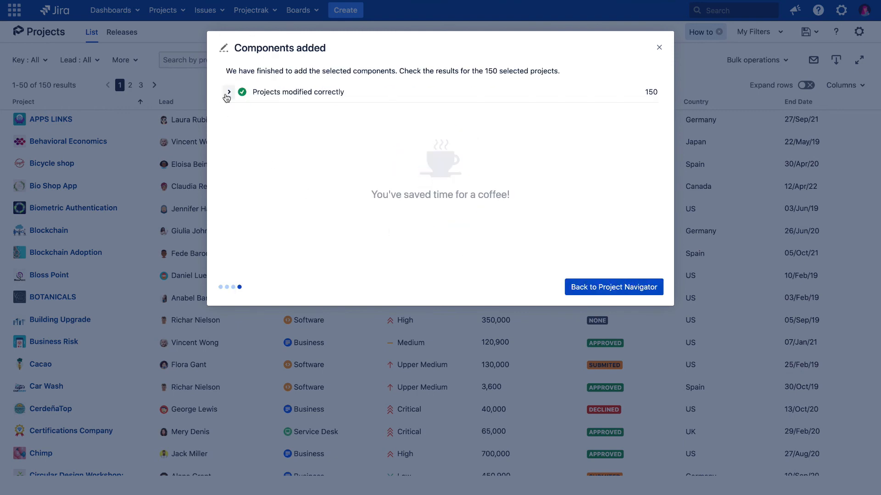
click(228, 92)
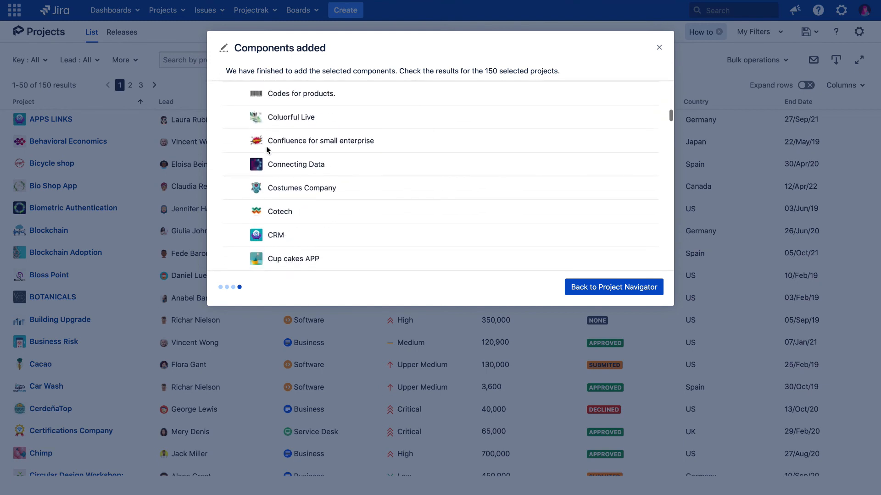
click(612, 287)
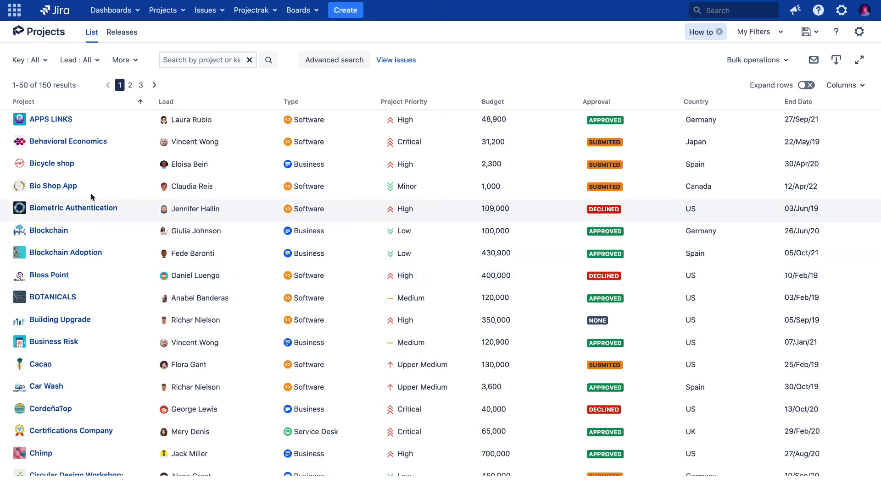
mouse_move(47, 121)
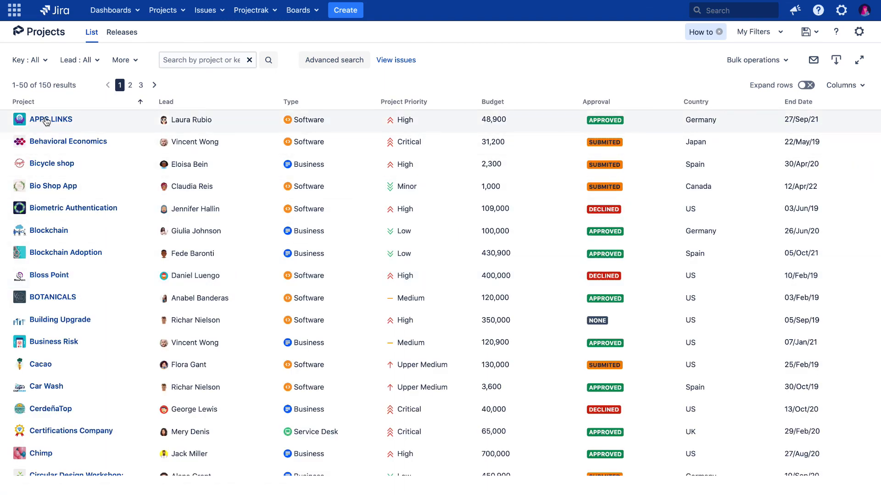
Step: Open the APPS LINKS project's Components page to verify CRM and Intranet
click(51, 120)
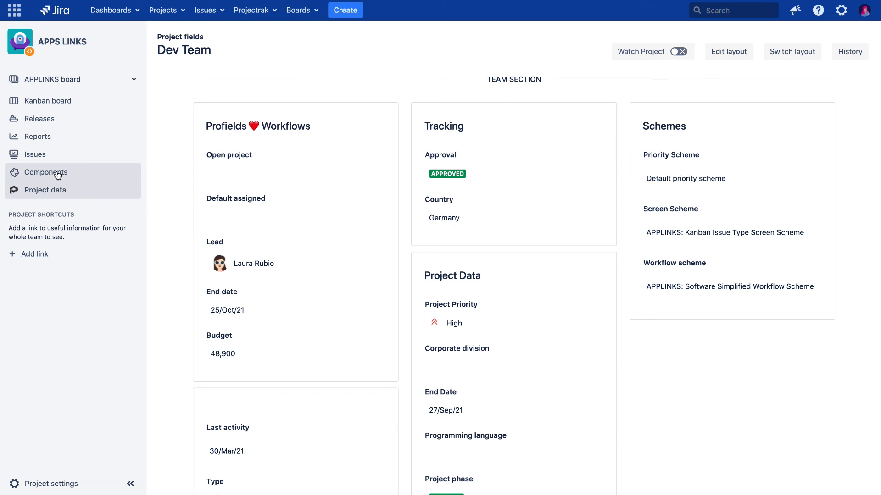
click(48, 173)
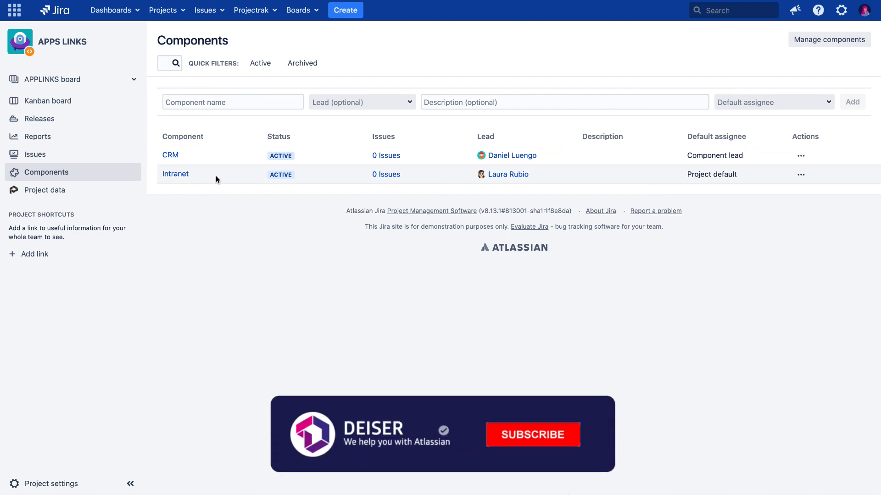
click(532, 434)
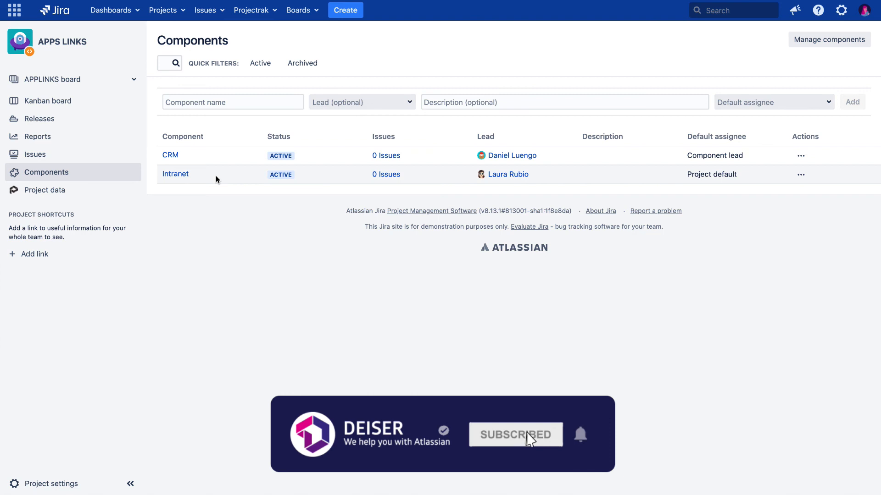
mouse_move(501, 455)
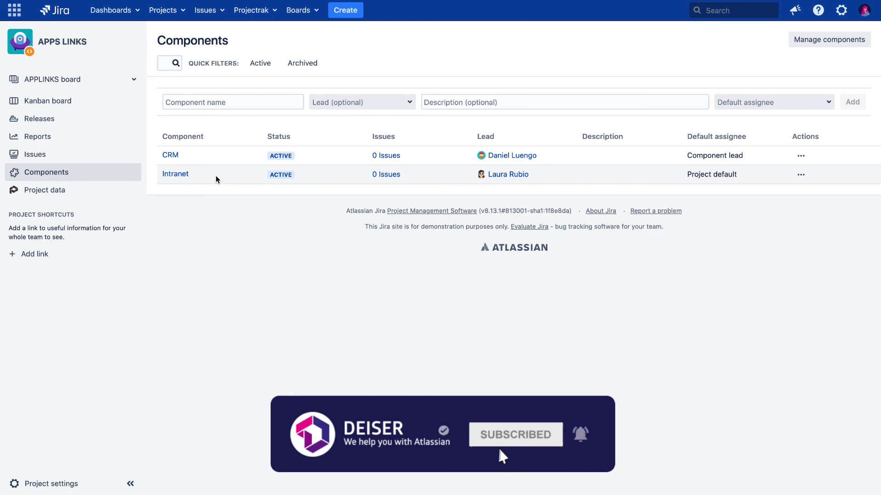